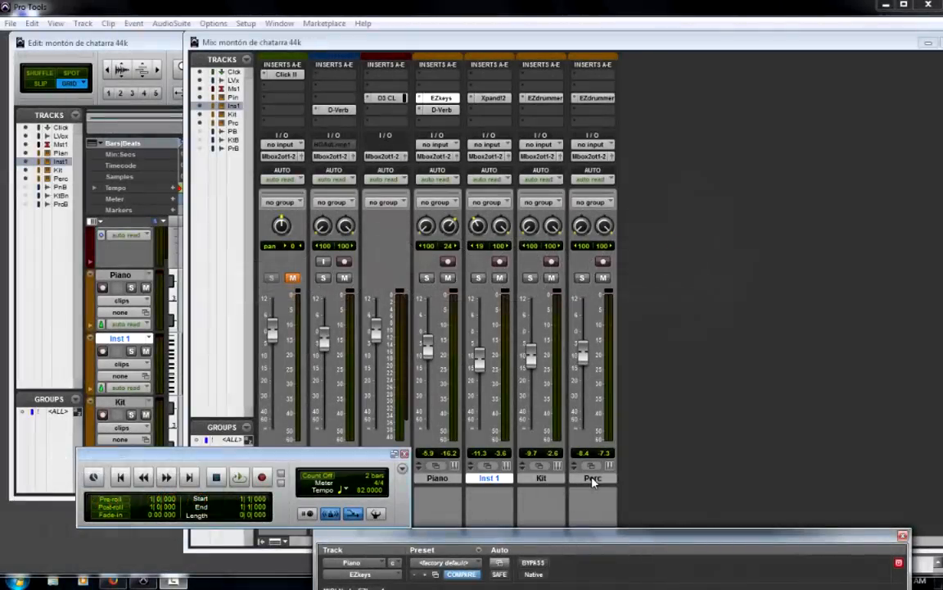
{"action": "mouse_move", "coordinate": [593, 478]}
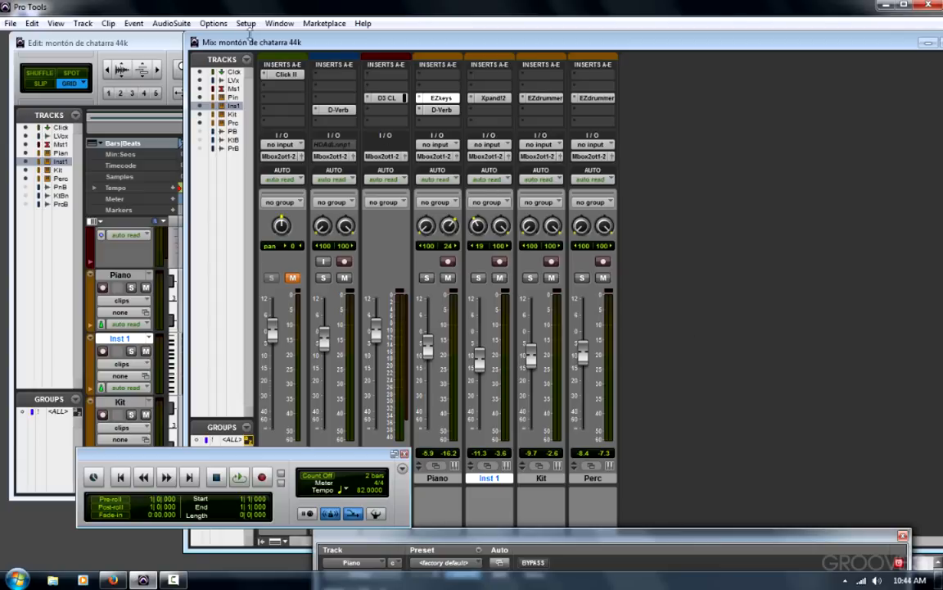
- Review the MIDI Input Devices list and confirm all three inputs stay enabled
{"action": "left_click", "coordinate": [246, 23]}
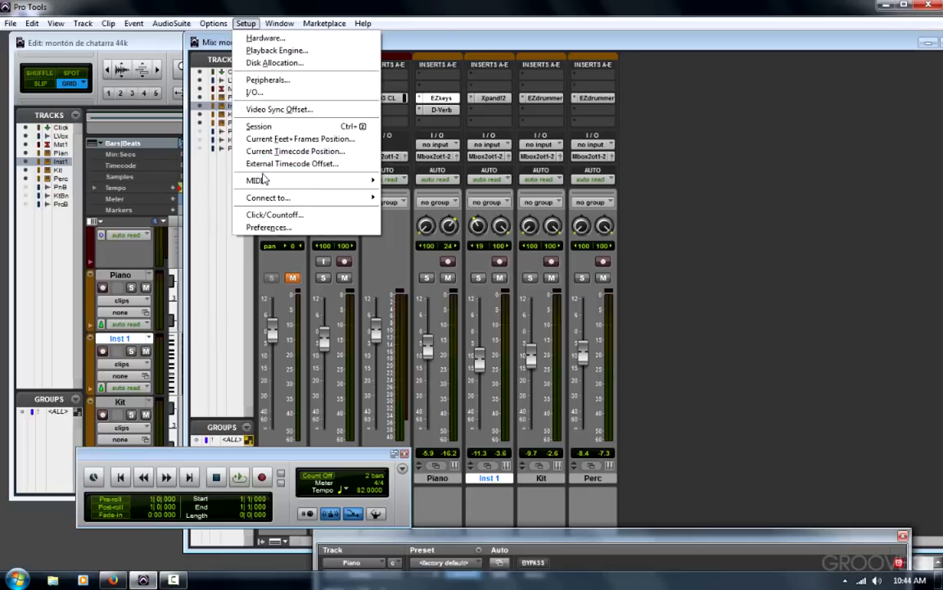
{"action": "mouse_move", "coordinate": [255, 180]}
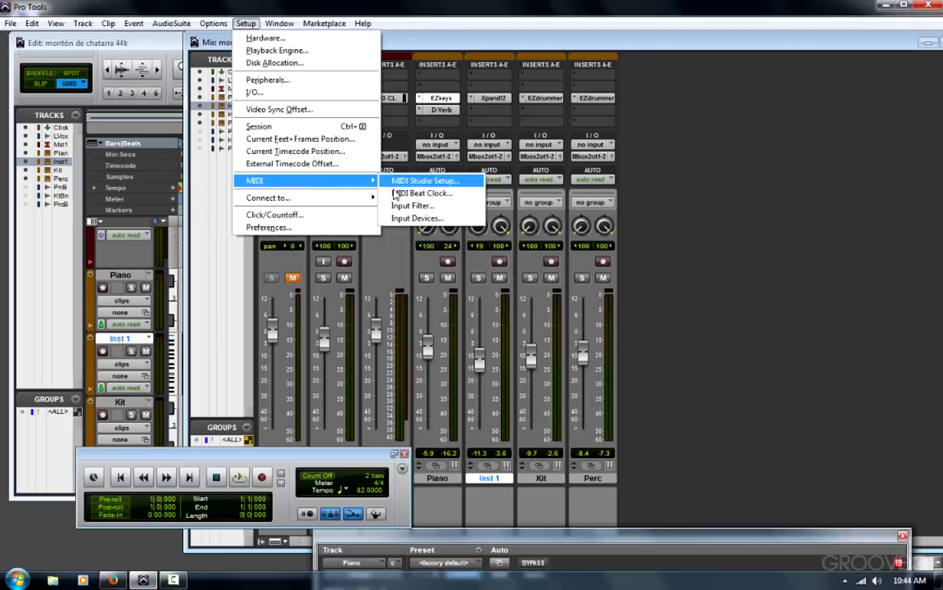
{"action": "left_click", "coordinate": [418, 217]}
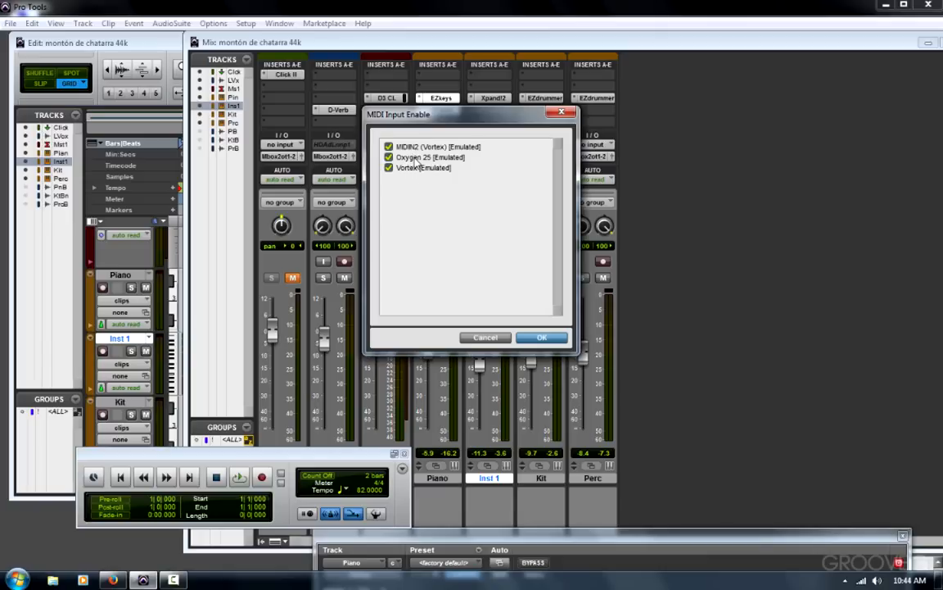
{"action": "mouse_move", "coordinate": [407, 193]}
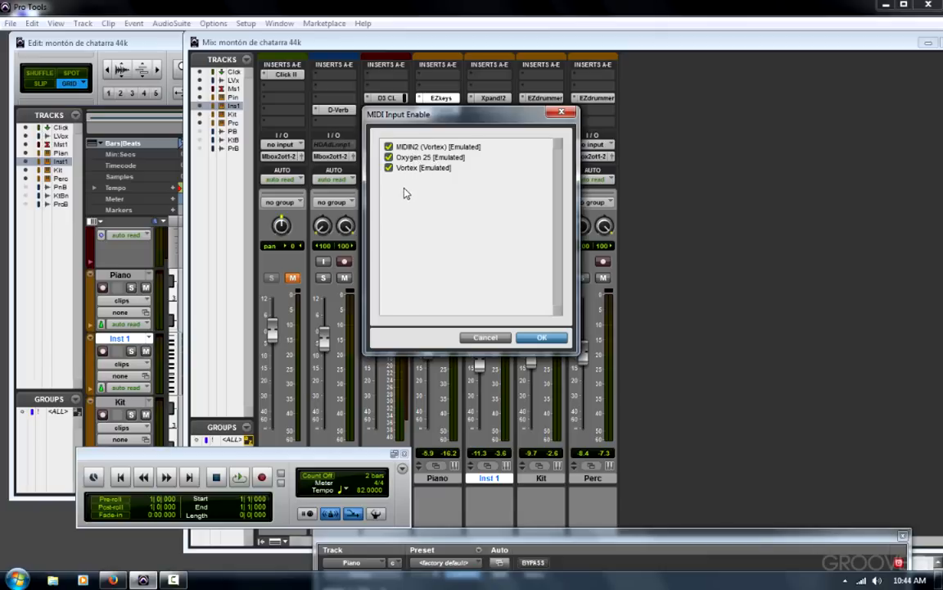
{"action": "mouse_move", "coordinate": [438, 176]}
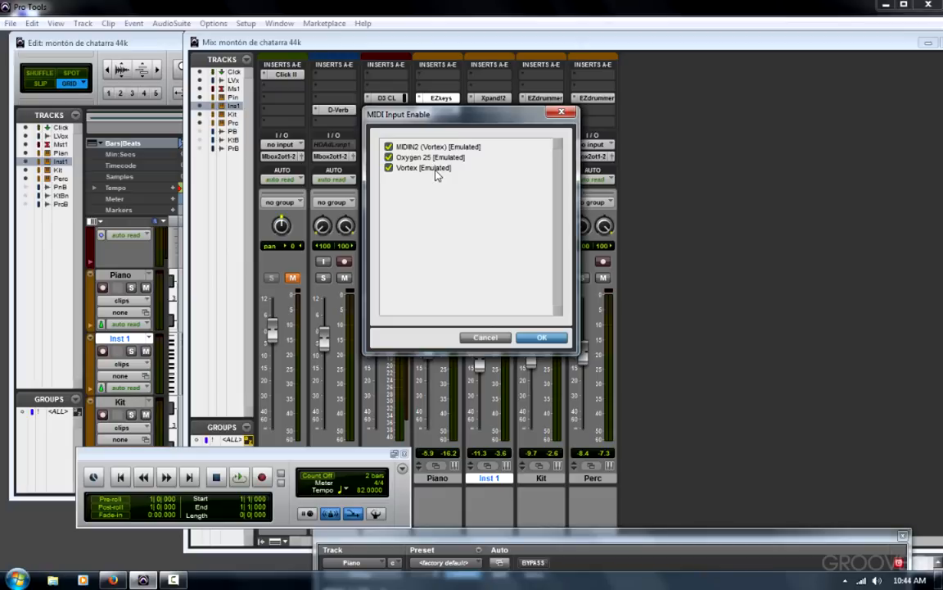
{"action": "mouse_move", "coordinate": [439, 178]}
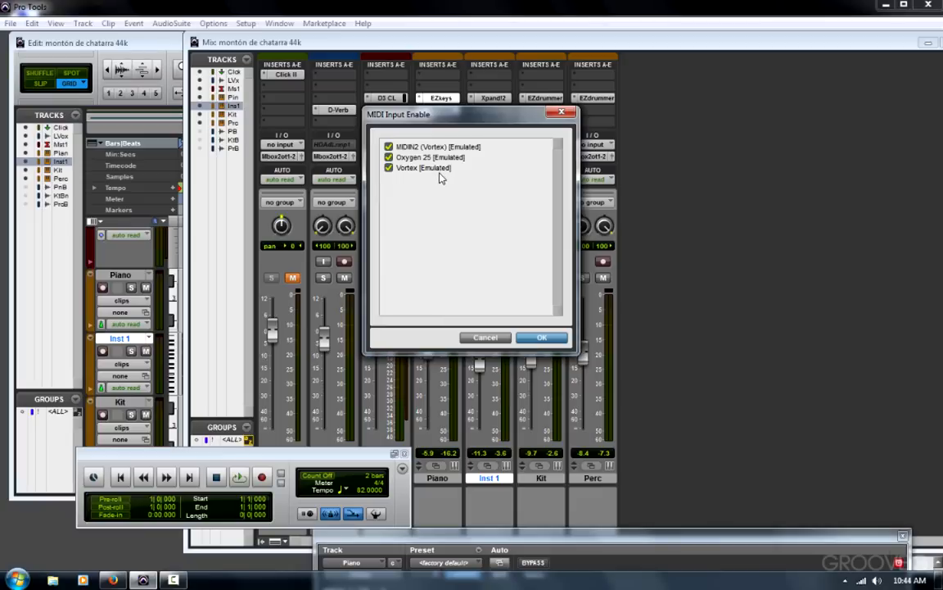
{"action": "mouse_move", "coordinate": [440, 178]}
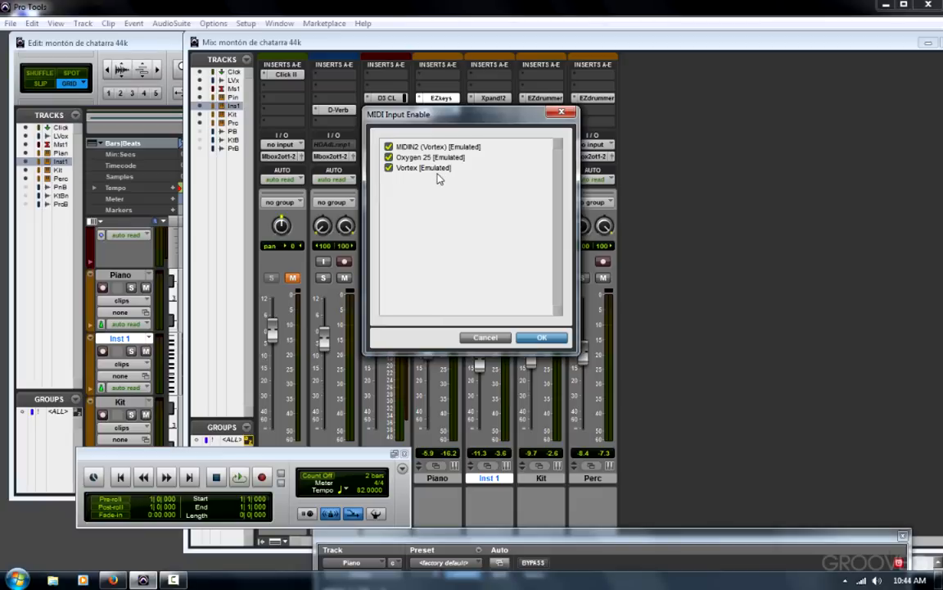
{"action": "left_click", "coordinate": [542, 336]}
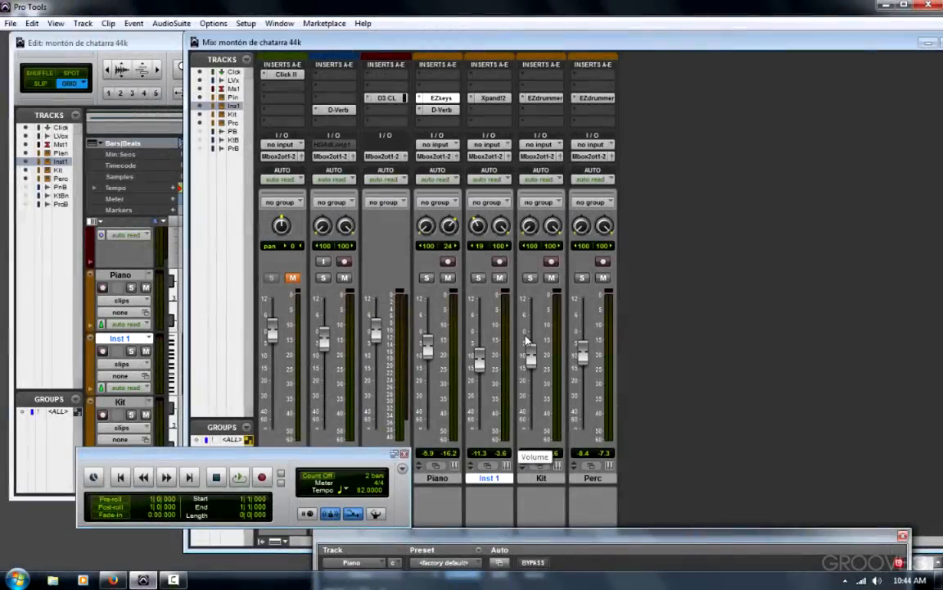
{"action": "mouse_move", "coordinate": [566, 332]}
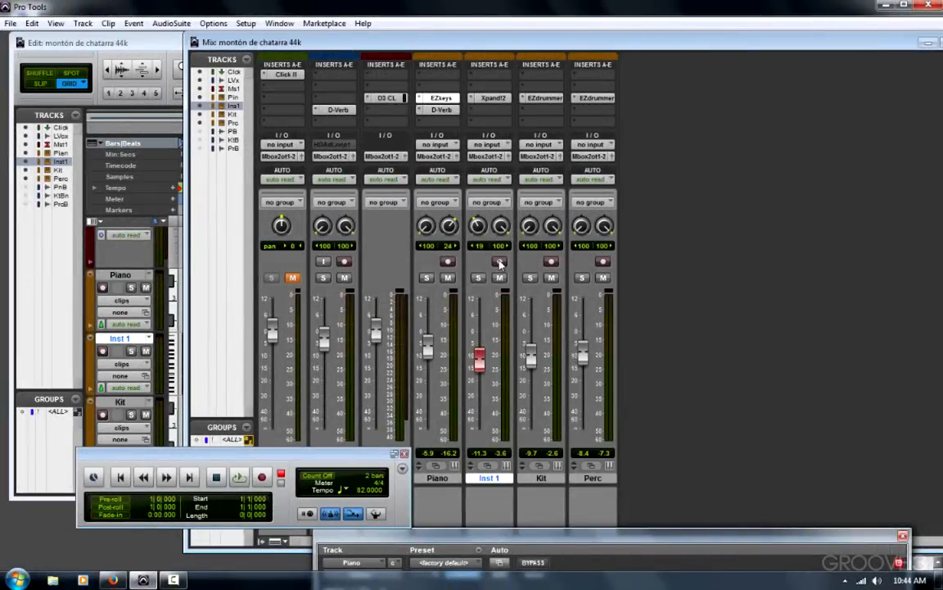
{"action": "mouse_move", "coordinate": [500, 261]}
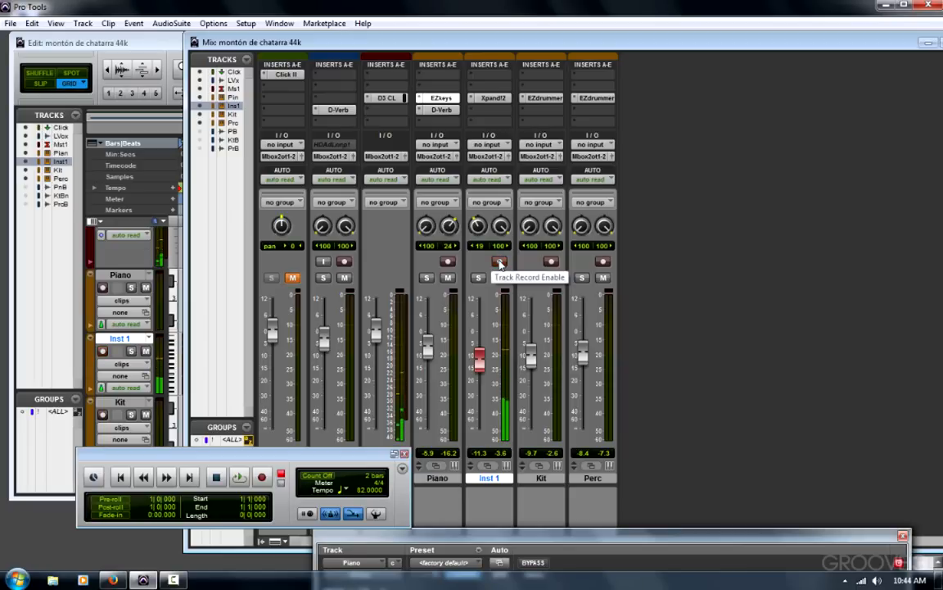
{"action": "left_click", "coordinate": [500, 262]}
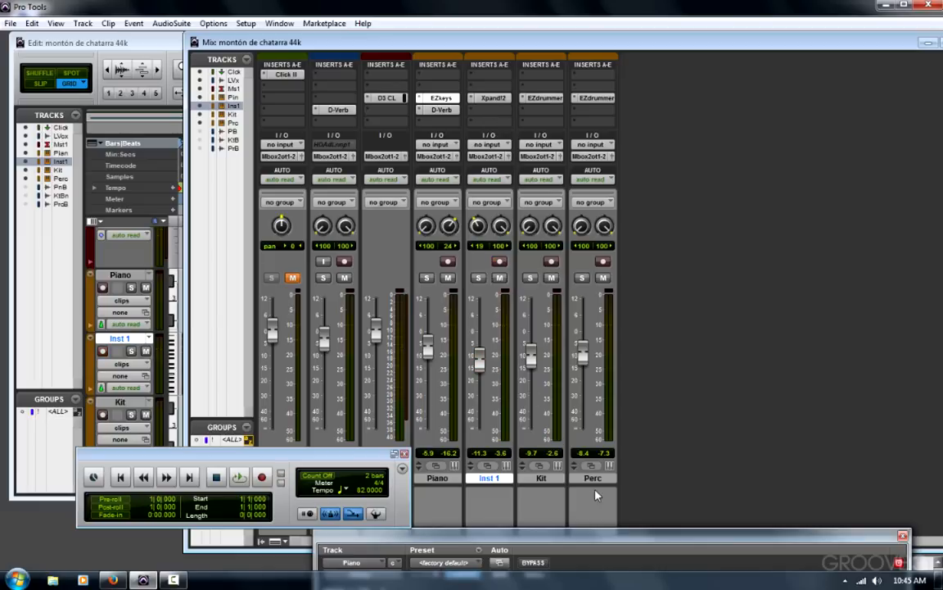
{"action": "left_click", "coordinate": [592, 478]}
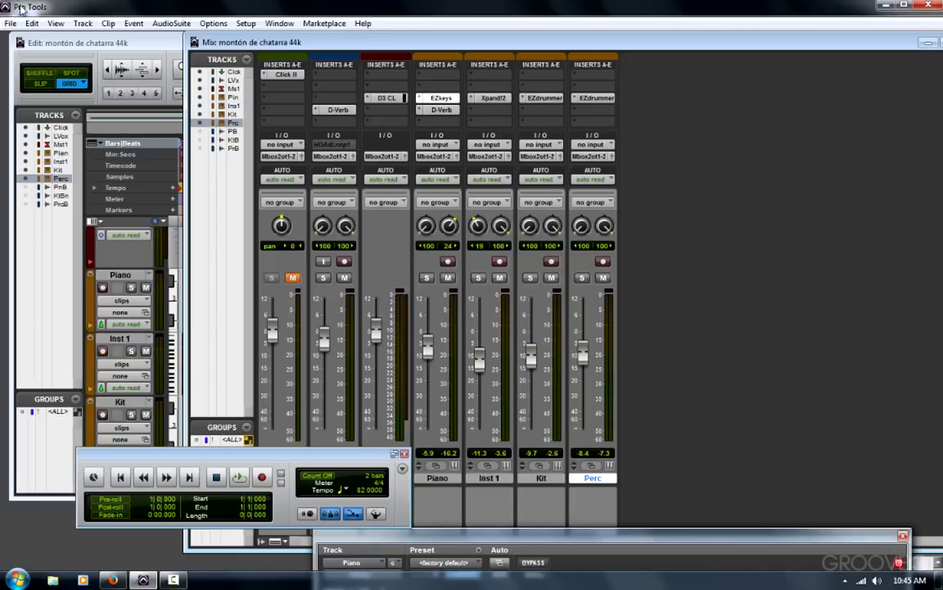
- Create a new MIDI track, MIDI 1, record-arm it, and switch to the web browser
{"action": "left_click", "coordinate": [82, 23]}
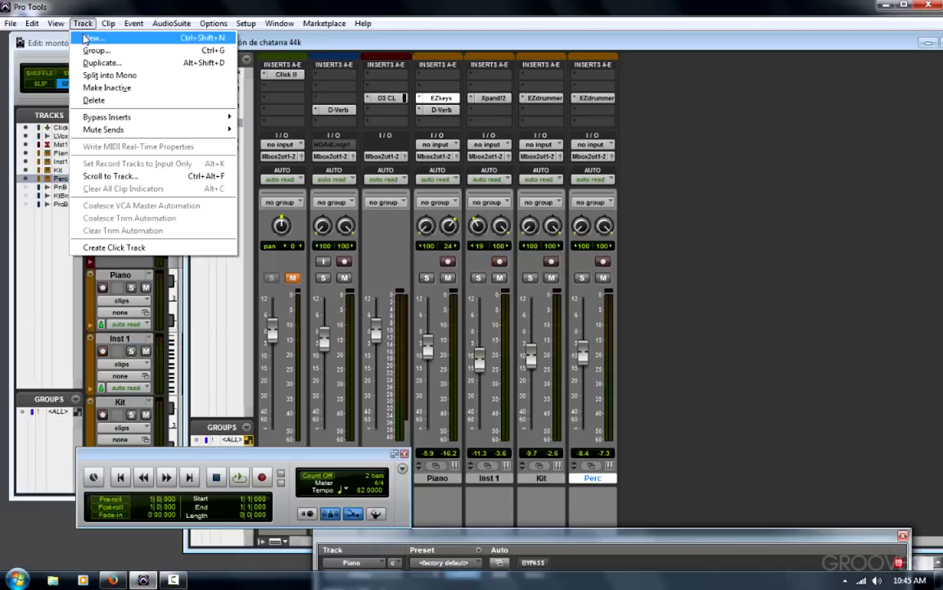
{"action": "left_click", "coordinate": [92, 38]}
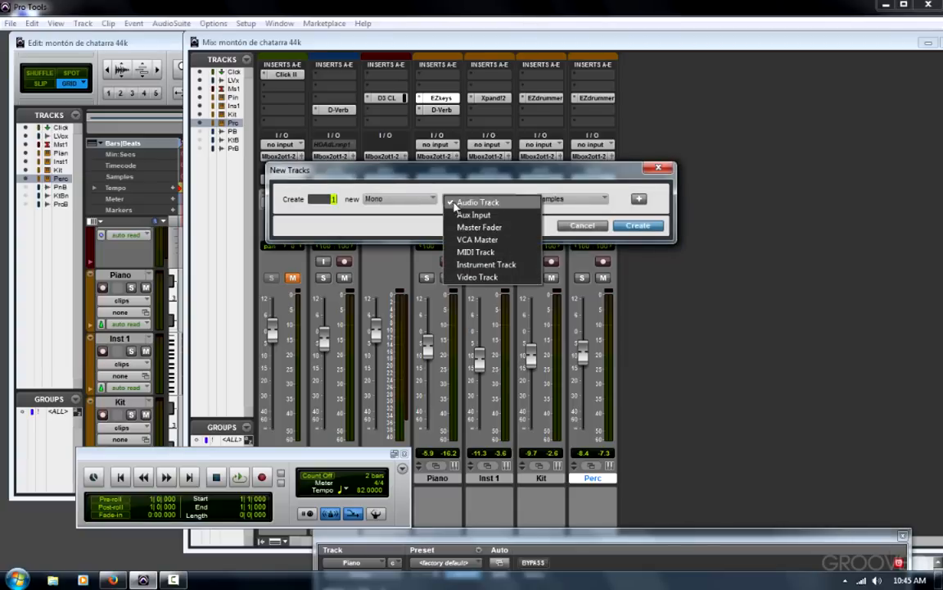
{"action": "left_click", "coordinate": [475, 252]}
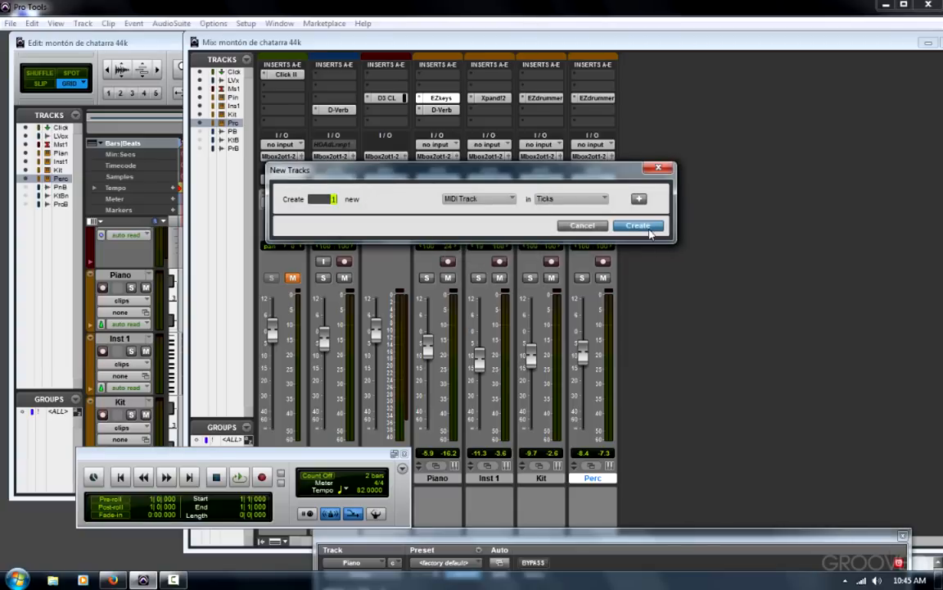
{"action": "left_click", "coordinate": [638, 225]}
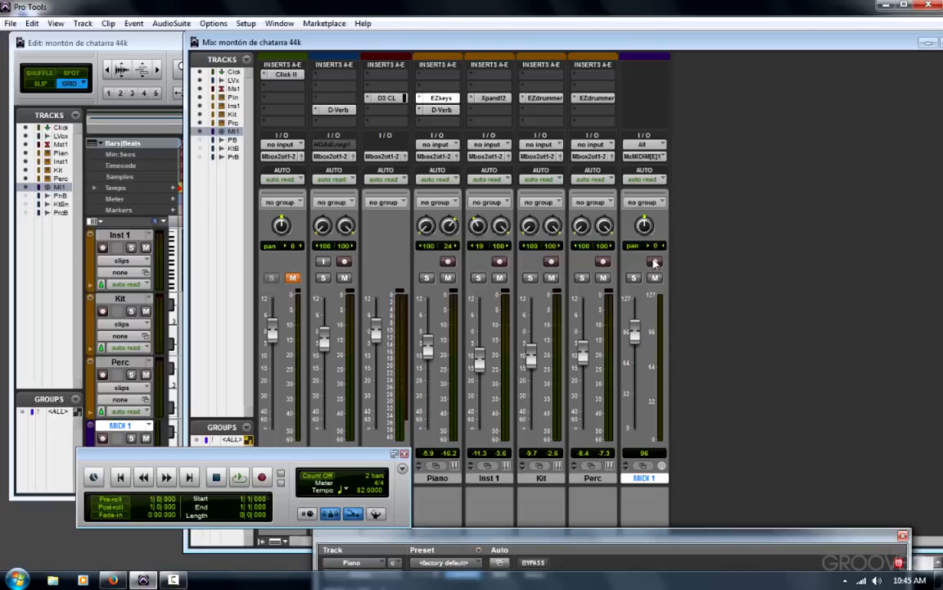
{"action": "left_click", "coordinate": [656, 262]}
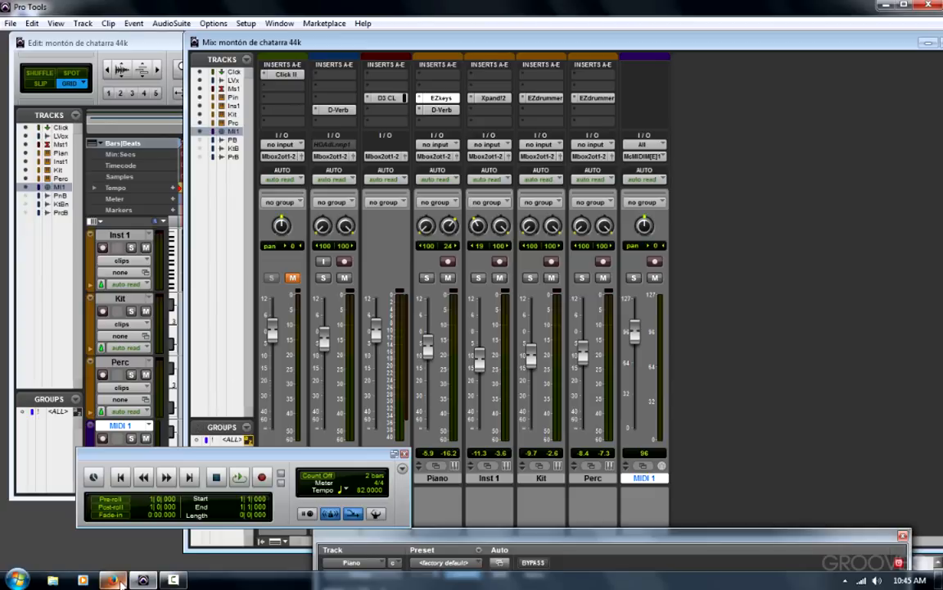
{"action": "left_click", "coordinate": [112, 580]}
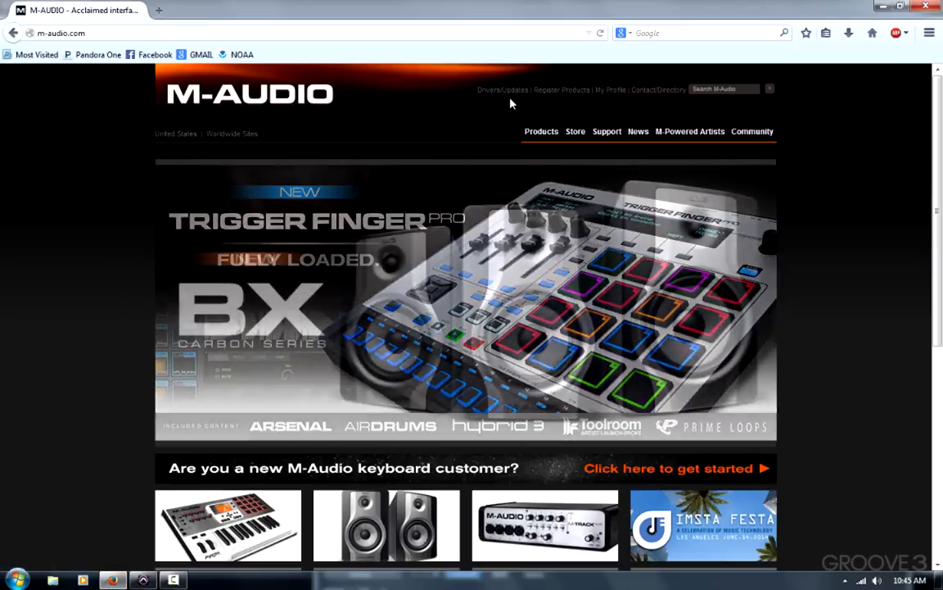
- Go to the M-Audio Drivers and Software Search page in Firefox
{"action": "left_click", "coordinate": [503, 89]}
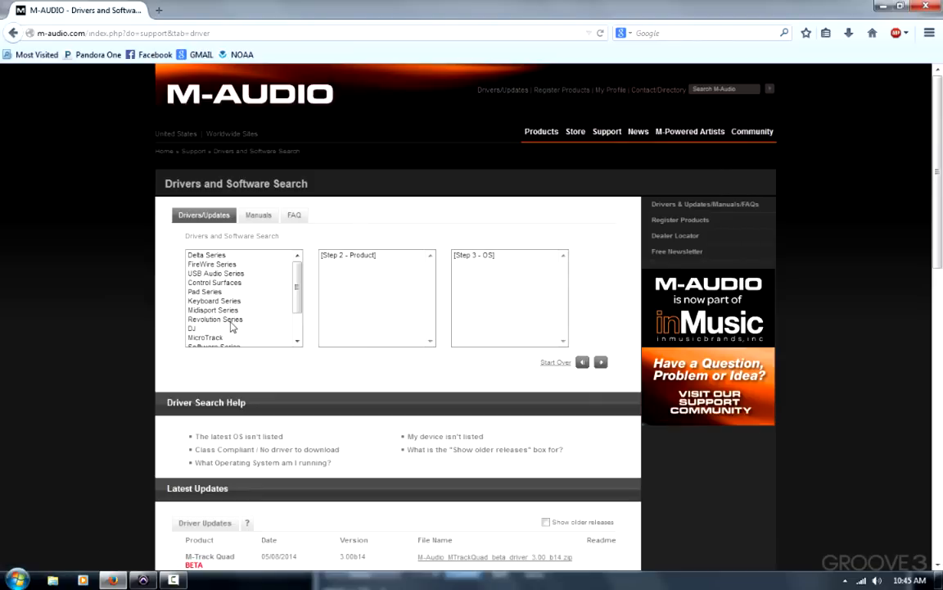
{"action": "mouse_move", "coordinate": [234, 330]}
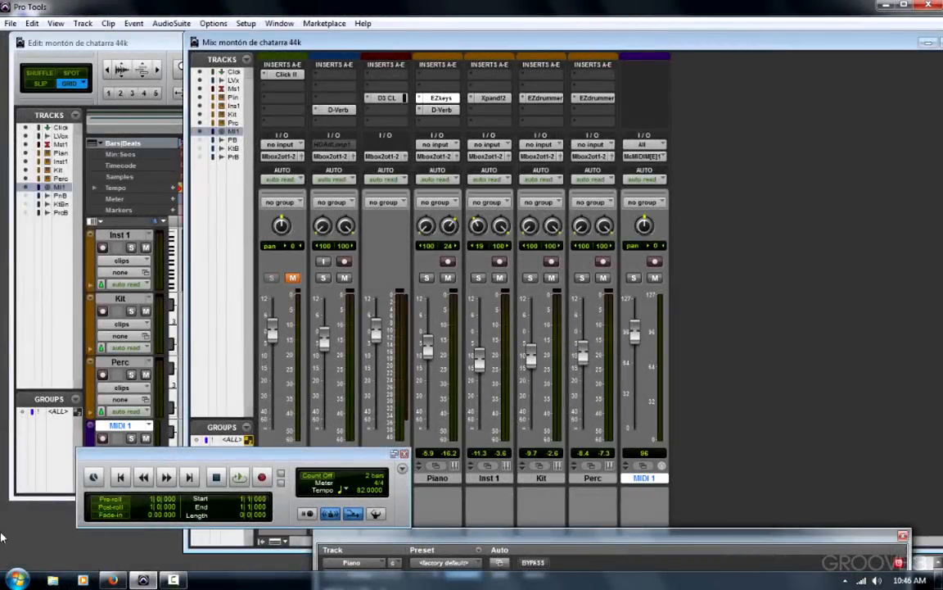
- Browse Computer > C: > Program Files > Avid > Pro Tools and select the ProTools application
{"action": "left_click", "coordinate": [16, 580]}
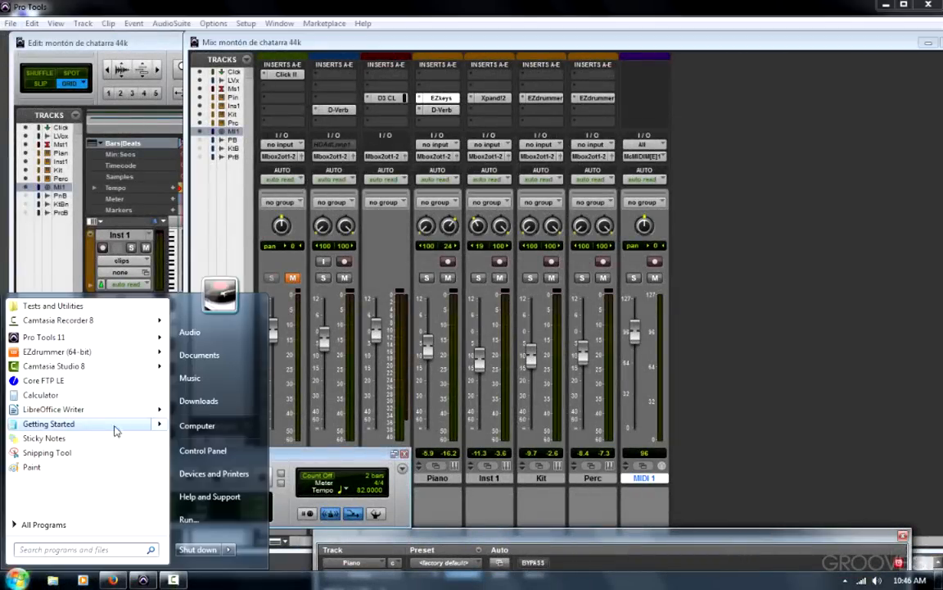
{"action": "left_click", "coordinate": [197, 425]}
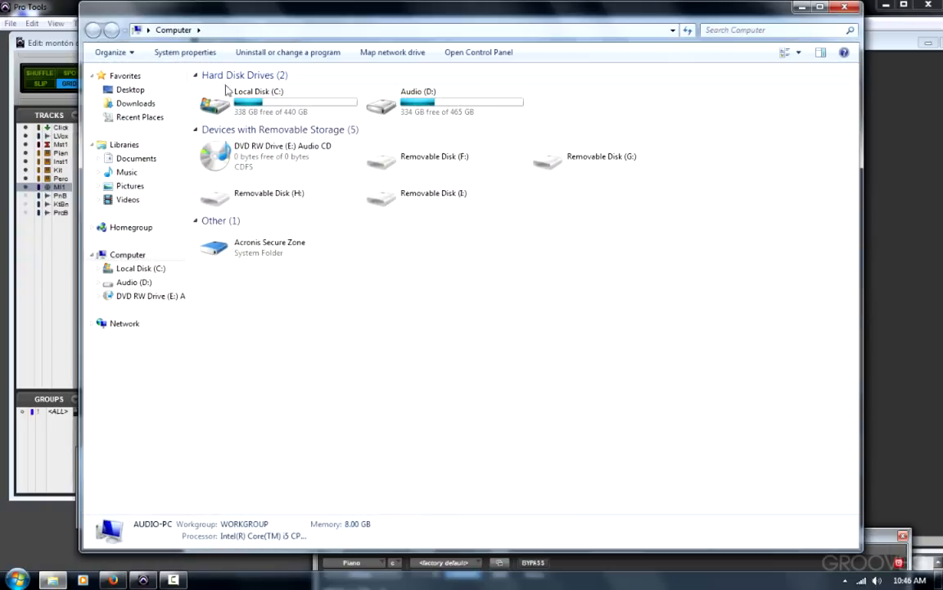
{"action": "double_click", "coordinate": [258, 91]}
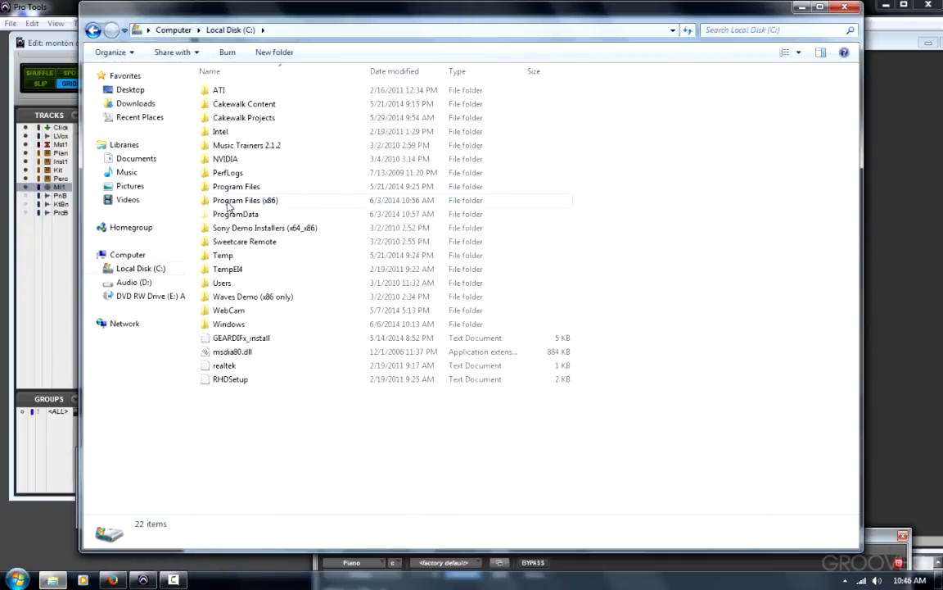
{"action": "double_click", "coordinate": [236, 186]}
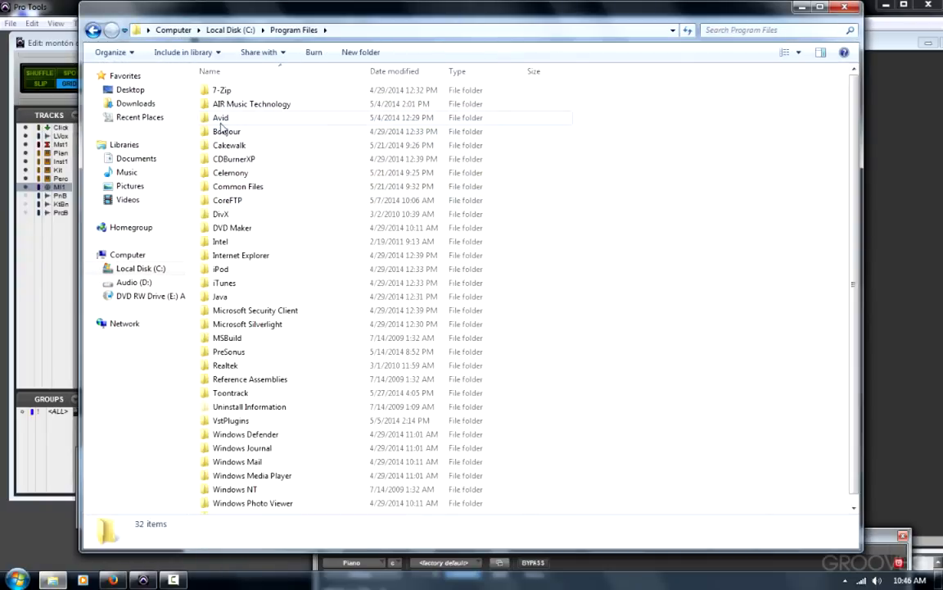
{"action": "double_click", "coordinate": [220, 117]}
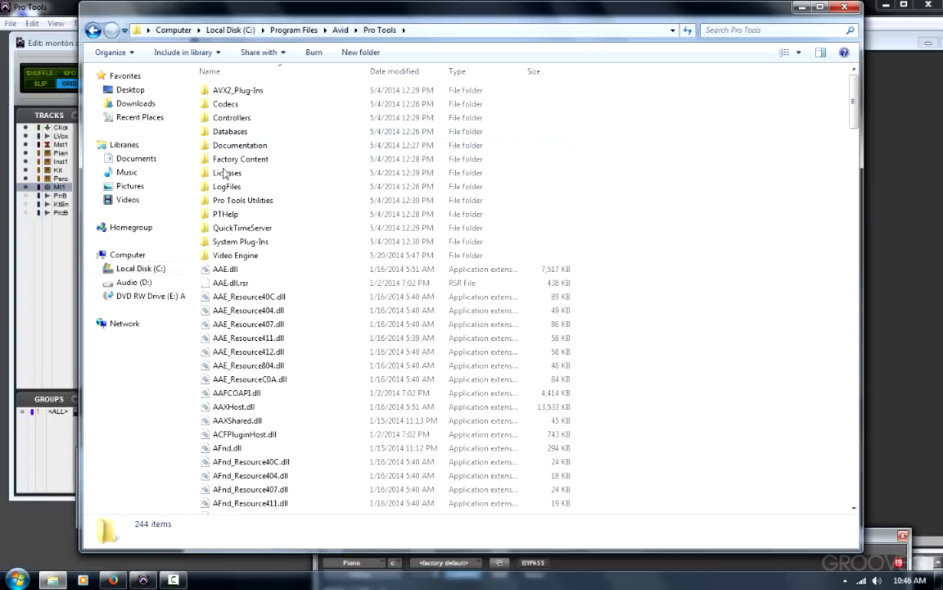
{"action": "scroll", "scroll_direction": "down", "scroll_amount": 3}
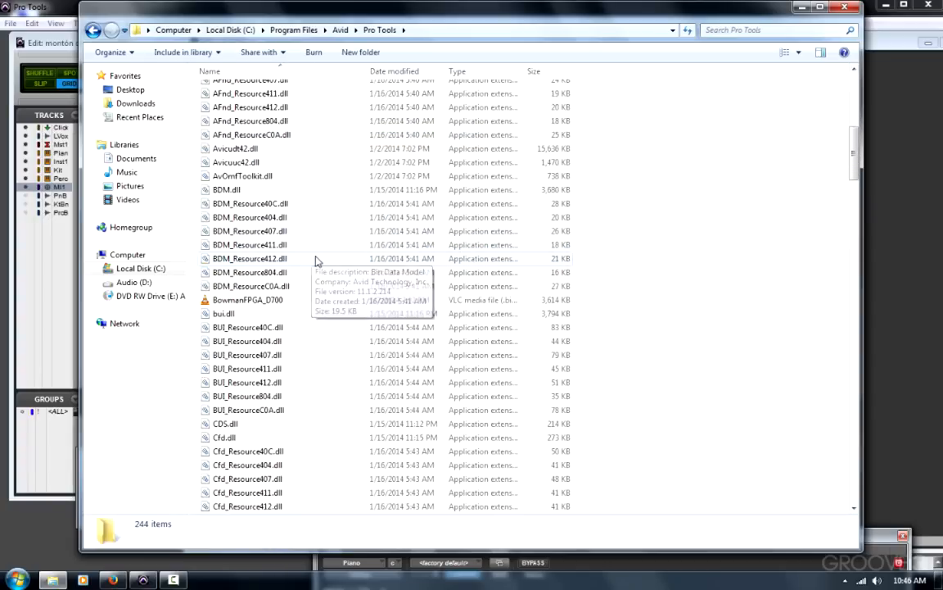
{"action": "left_click", "coordinate": [229, 314]}
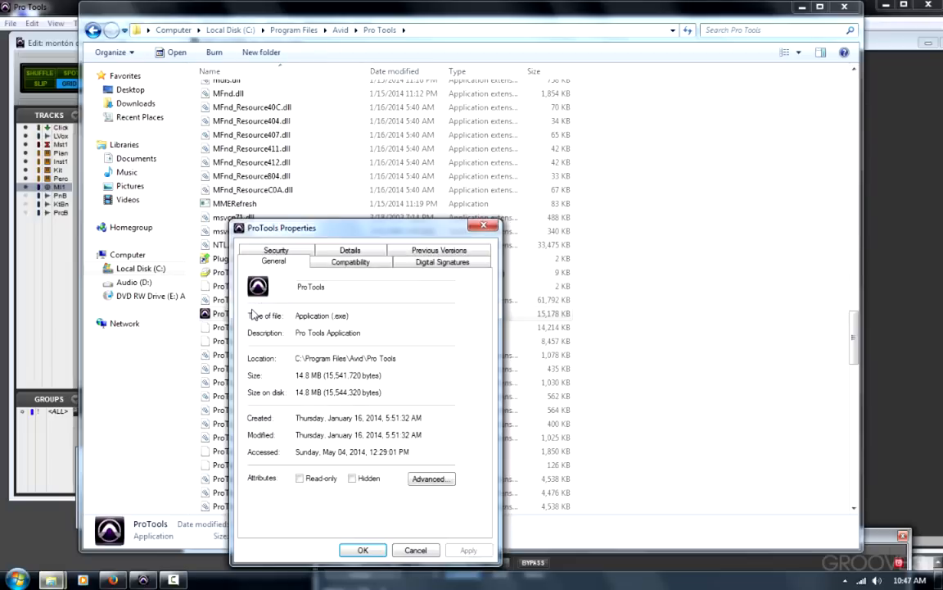
- Tick 'Run this program as an administrator' in ProTools' Compatibility properties and confirm
{"action": "left_click", "coordinate": [350, 260]}
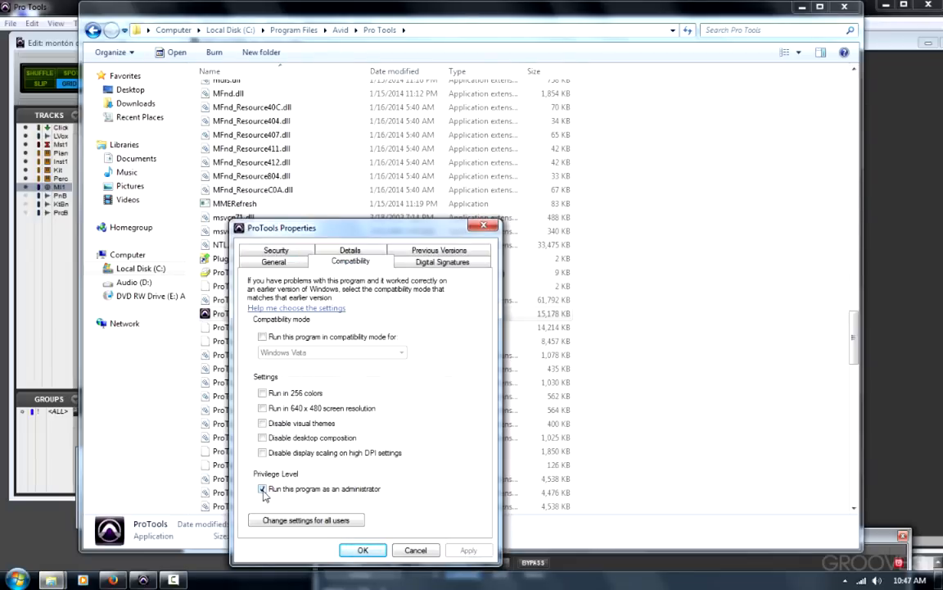
{"action": "left_click", "coordinate": [262, 489]}
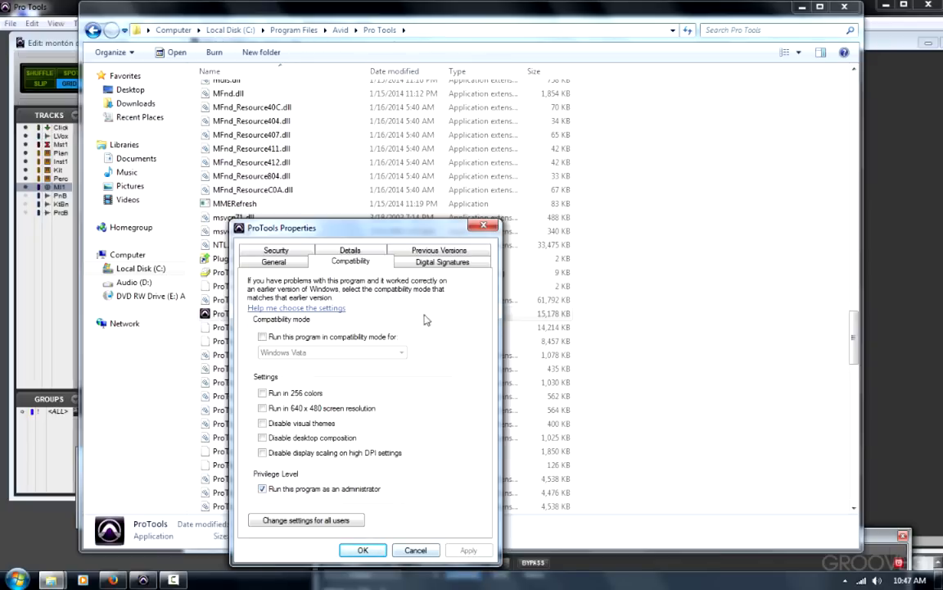
{"action": "left_click", "coordinate": [363, 549]}
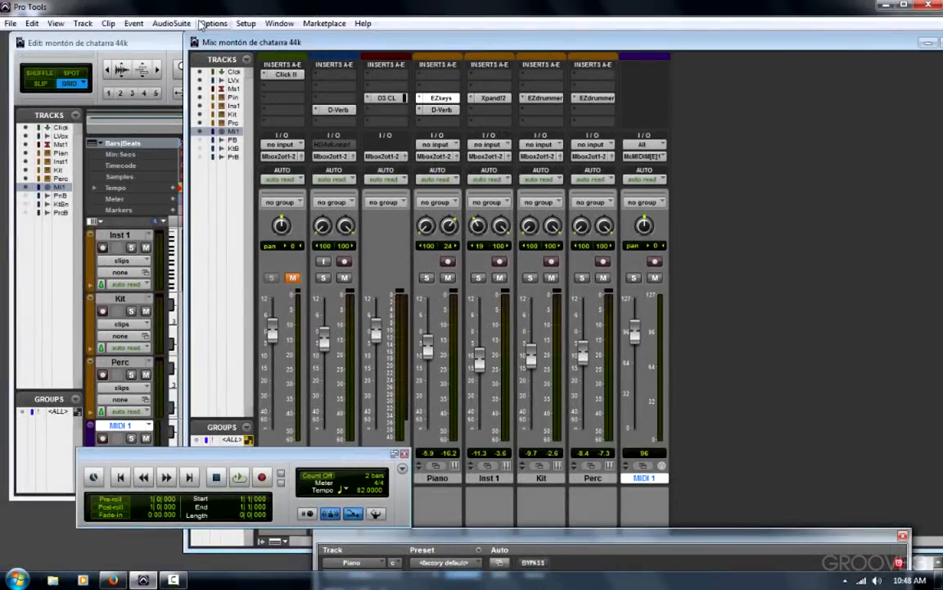
{"action": "mouse_move", "coordinate": [245, 23]}
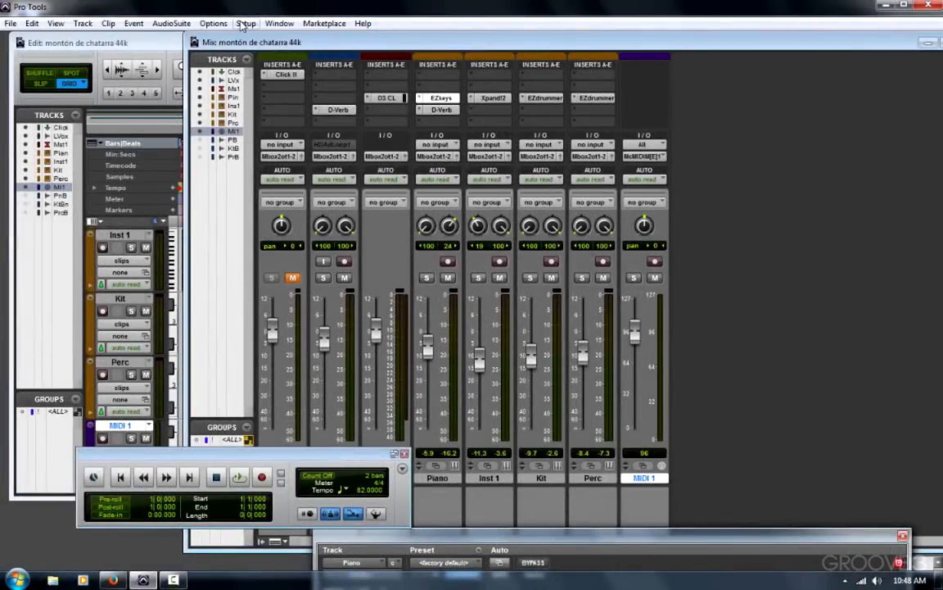
- Create a Roland JV-1010 instrument in MIDI Studio Setup and review its output port
{"action": "left_click", "coordinate": [245, 23]}
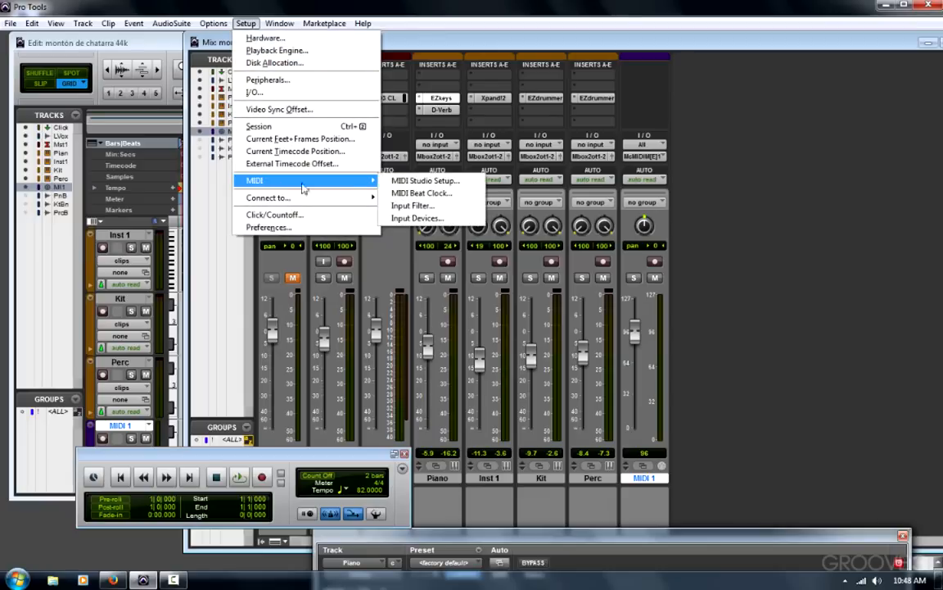
{"action": "left_click", "coordinate": [424, 180]}
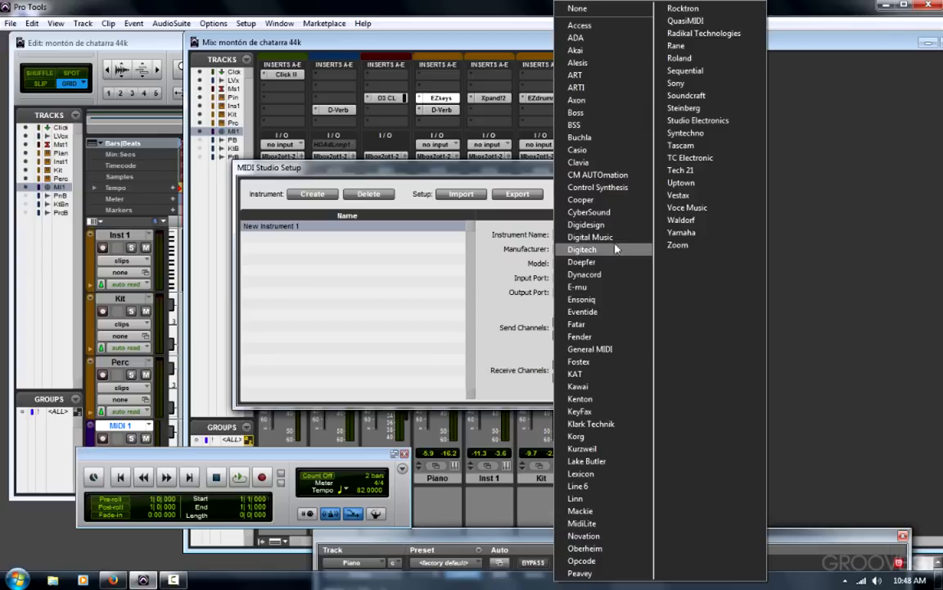
{"action": "left_click", "coordinate": [679, 57]}
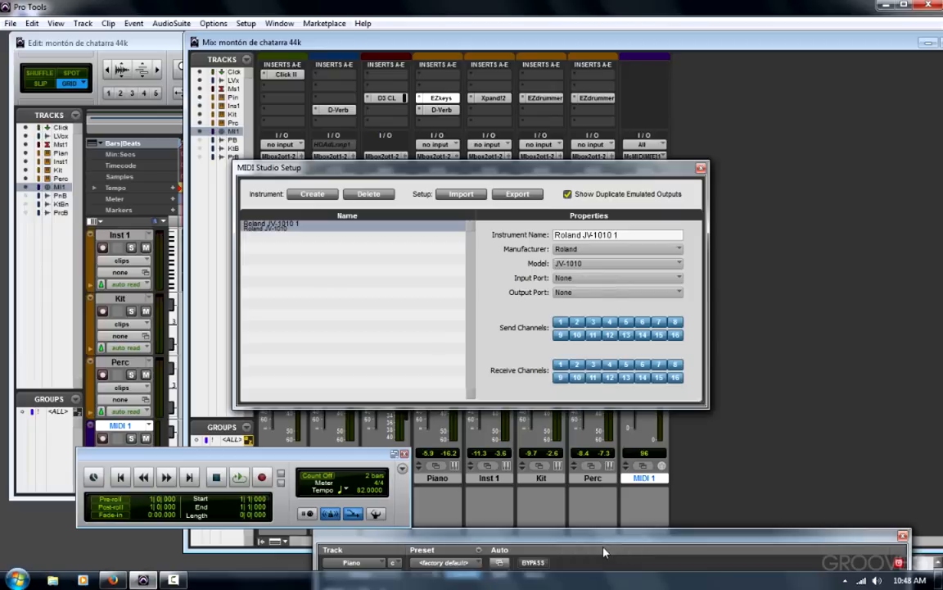
{"action": "left_click", "coordinate": [616, 291]}
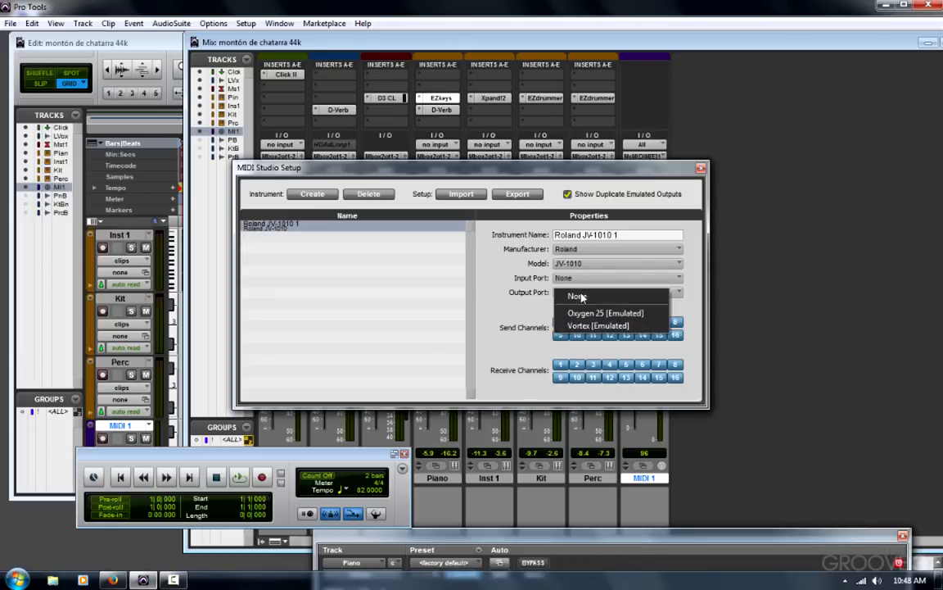
{"action": "left_click", "coordinate": [598, 325]}
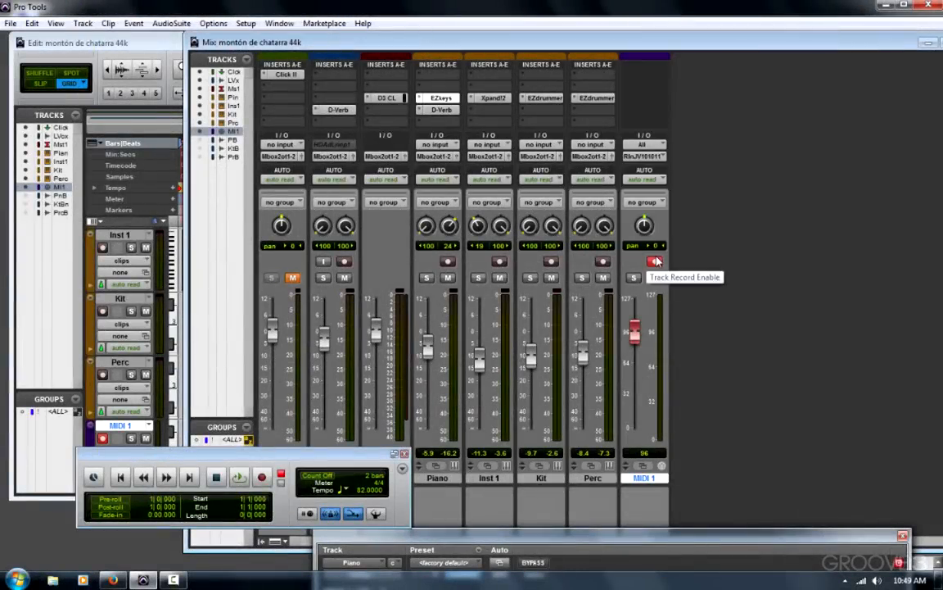
- Record-enable the MIDI 1 channel strip in the Mix window
{"action": "left_click", "coordinate": [645, 262]}
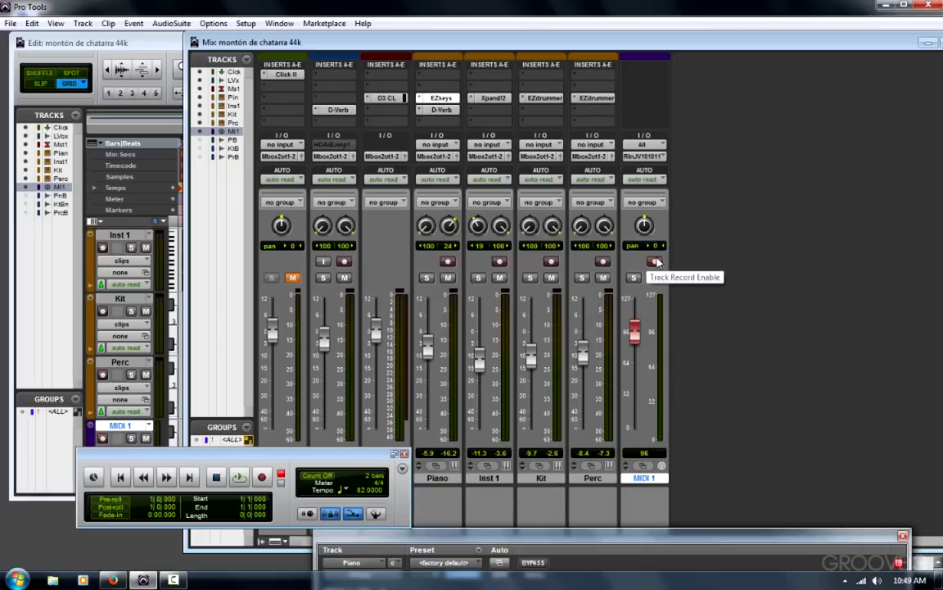